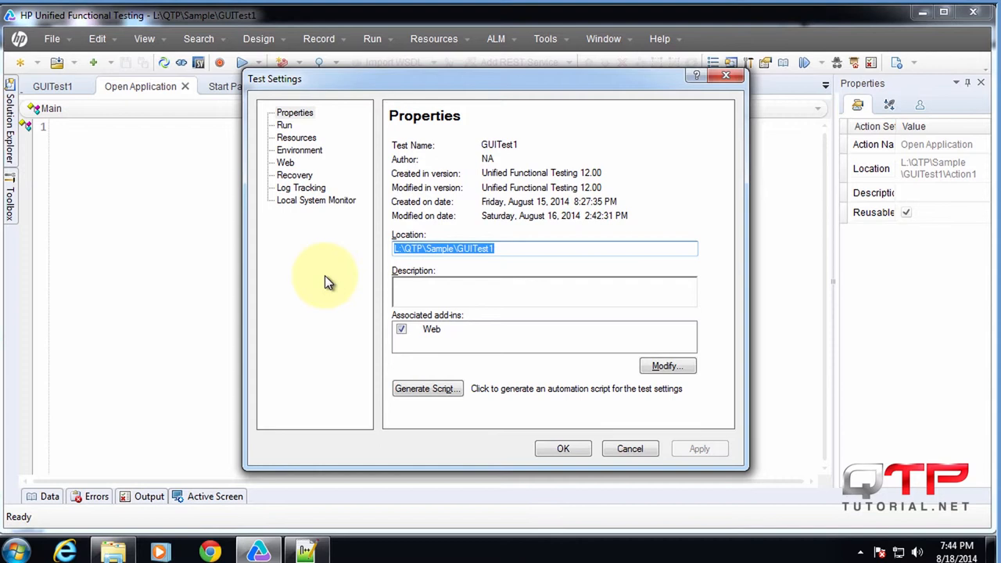
mouse_move(347, 272)
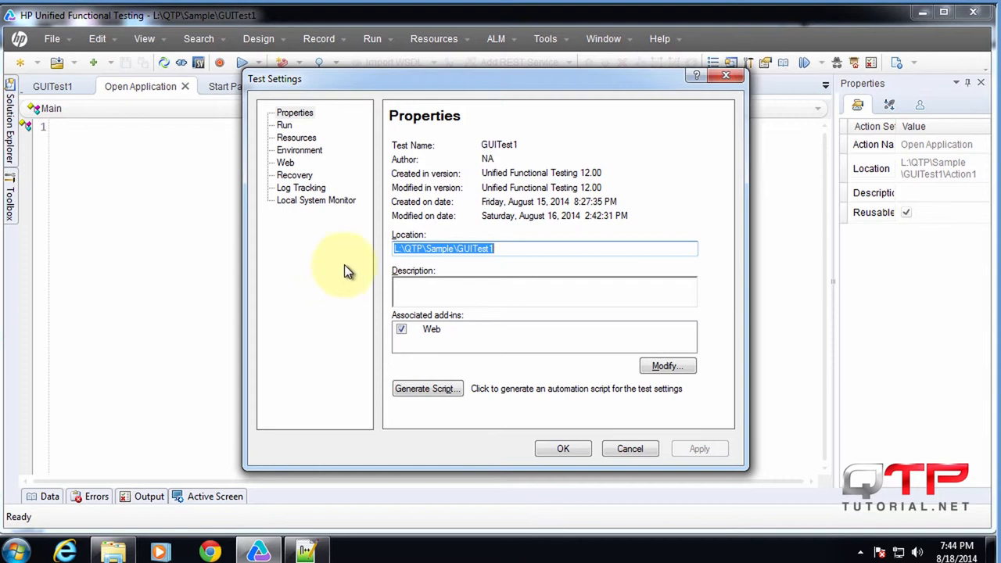
mouse_move(316, 252)
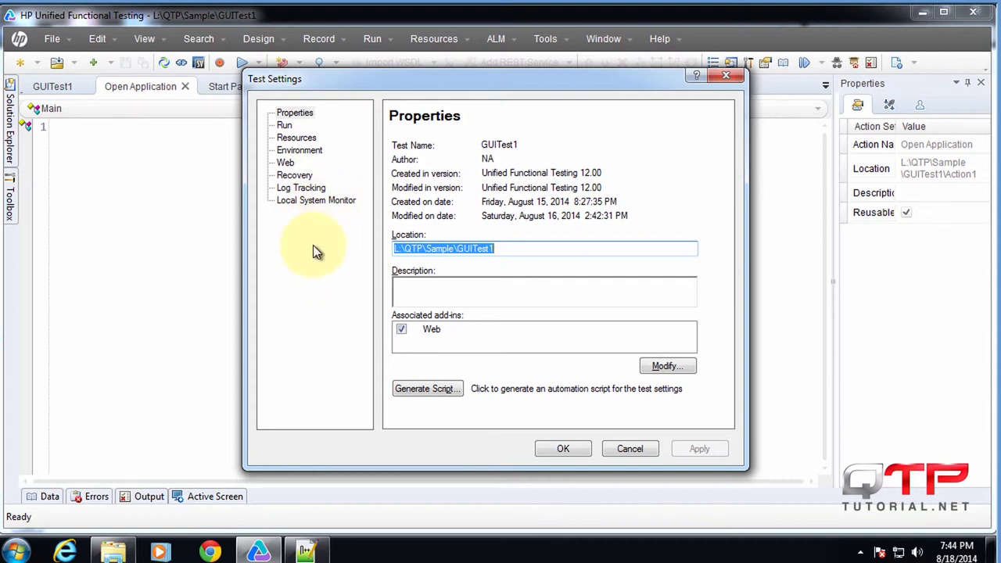
Step: Show the Run category of Test Settings, with data table iterations on all rows
left_click(294, 113)
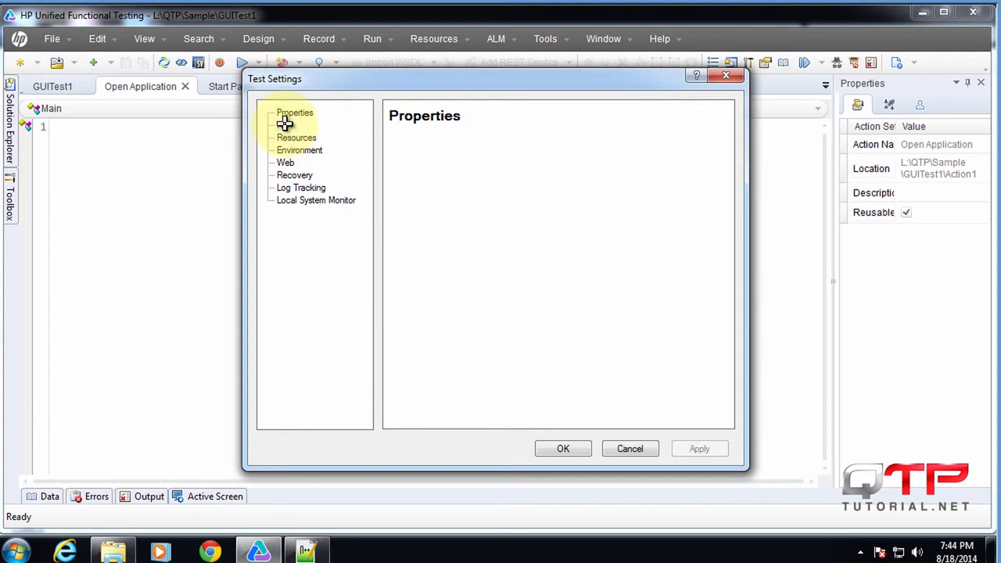
left_click(285, 126)
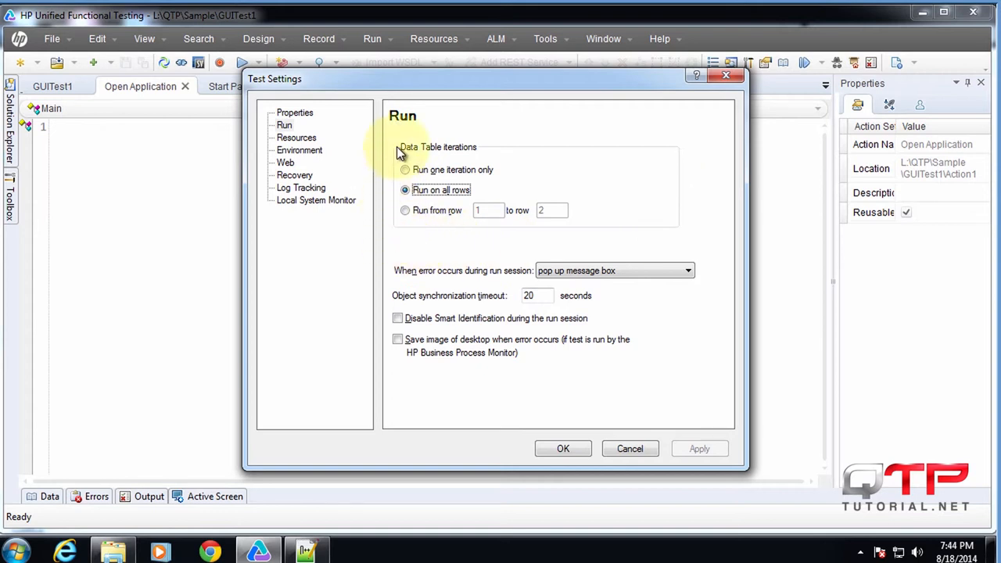
mouse_move(618, 247)
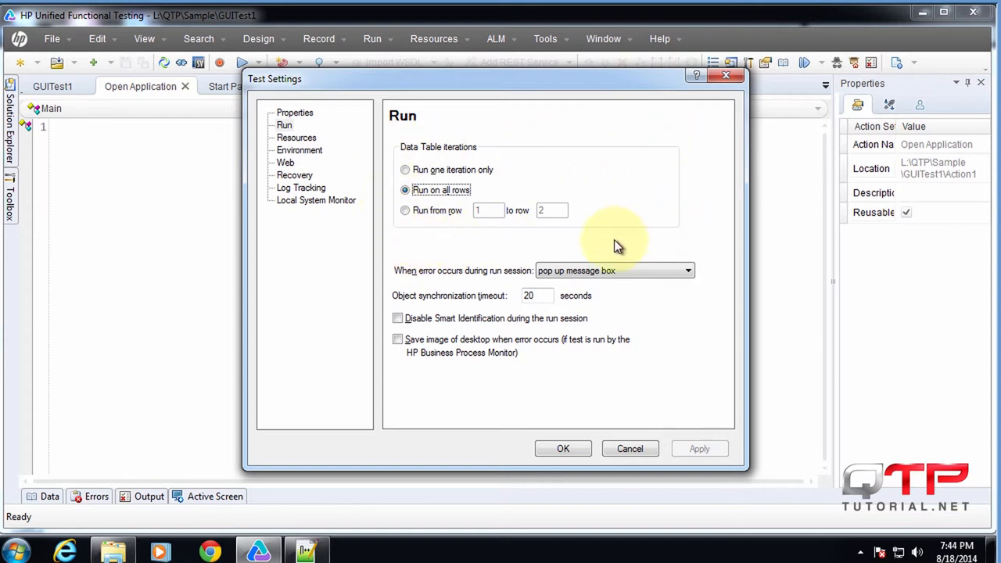
mouse_move(714, 219)
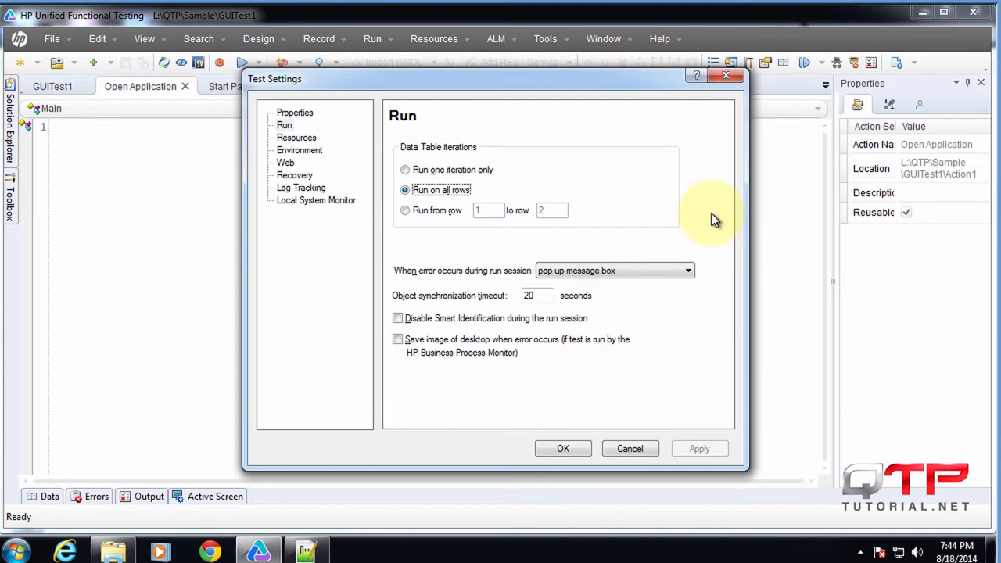
mouse_move(394, 162)
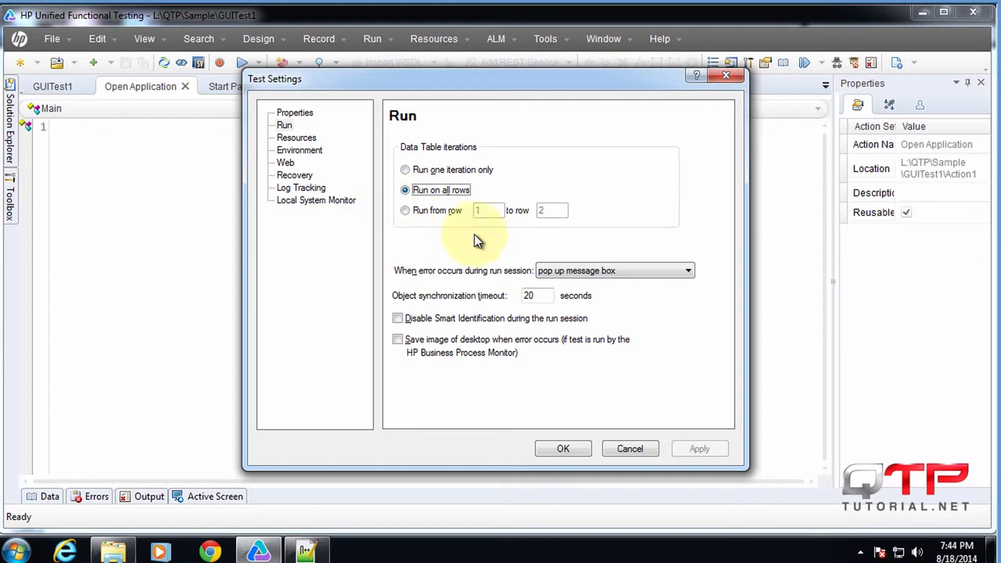
mouse_move(391, 260)
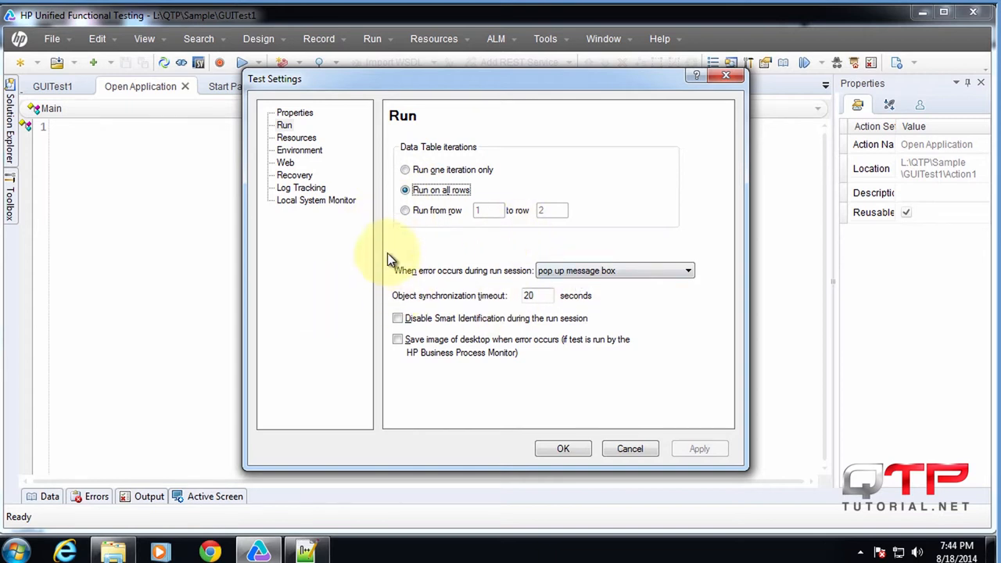
mouse_move(391, 247)
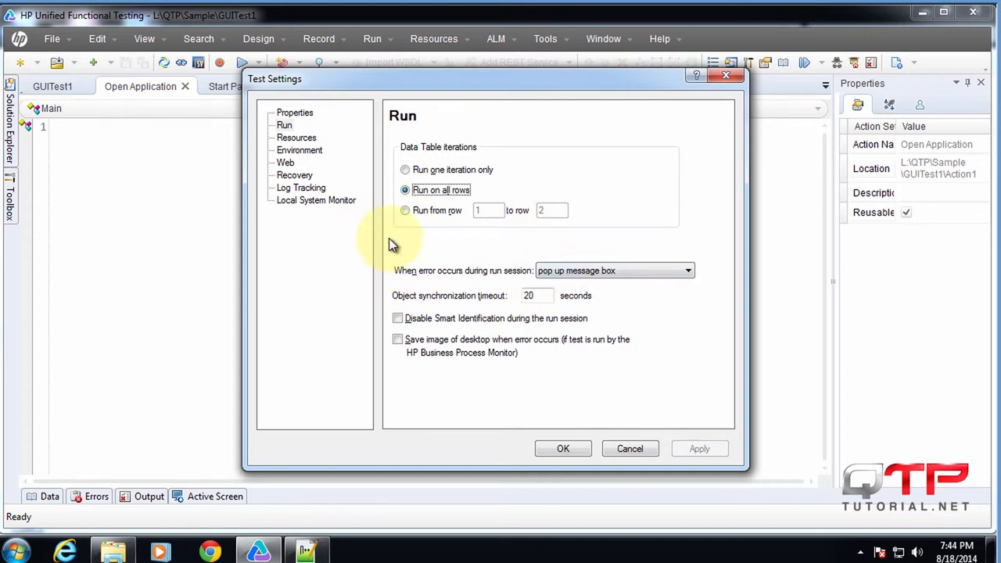
mouse_move(492, 243)
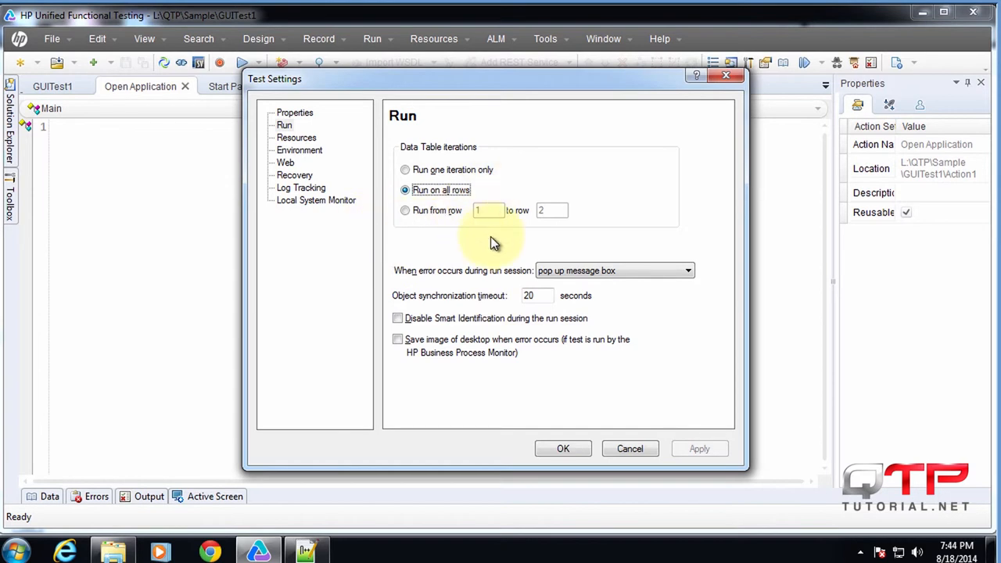
mouse_move(563, 200)
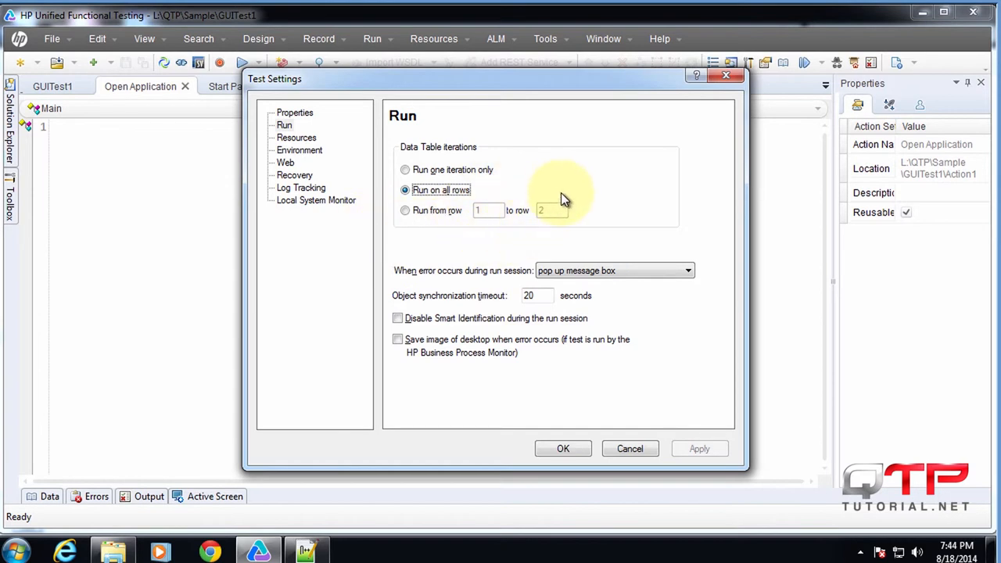
mouse_move(429, 286)
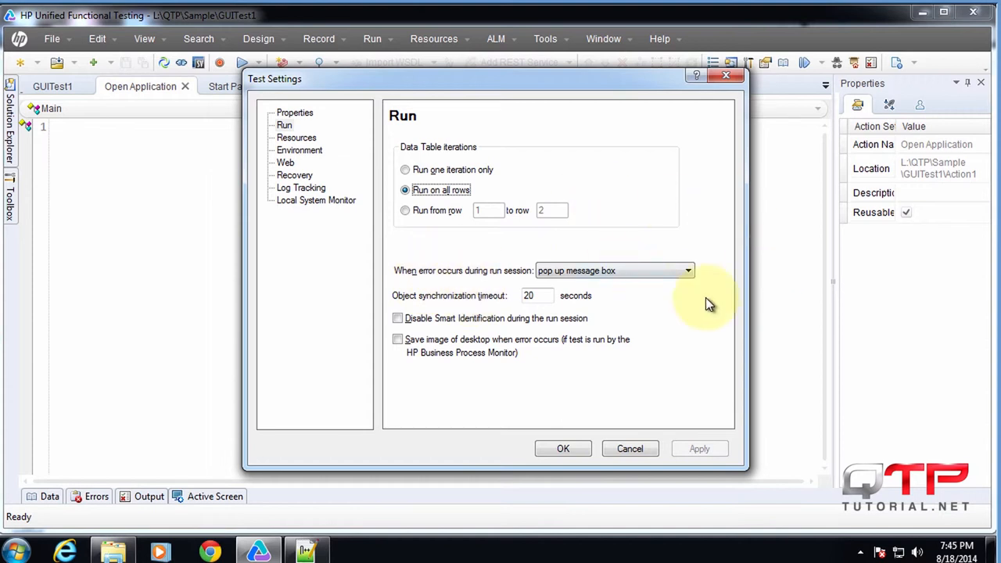
mouse_move(513, 219)
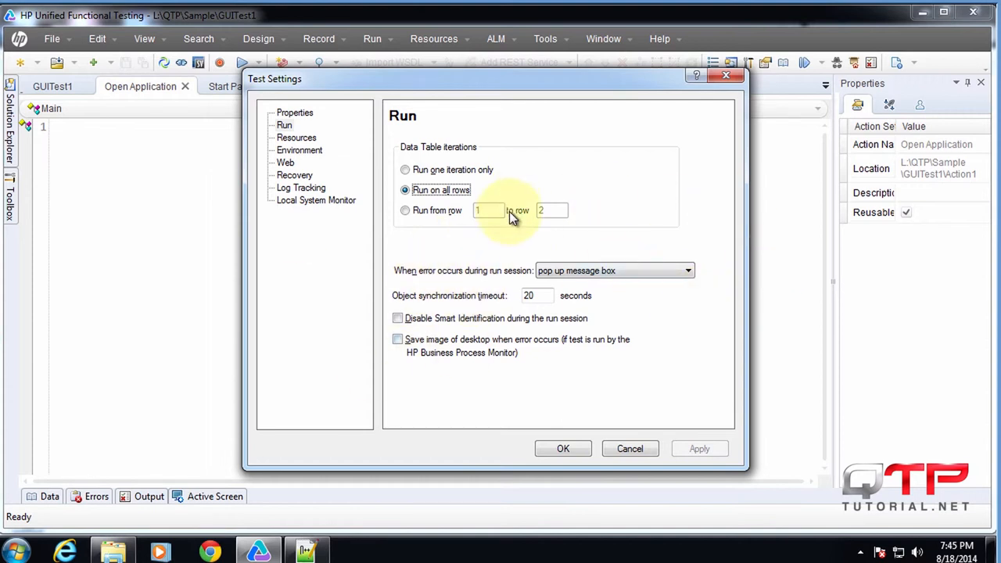
mouse_move(569, 382)
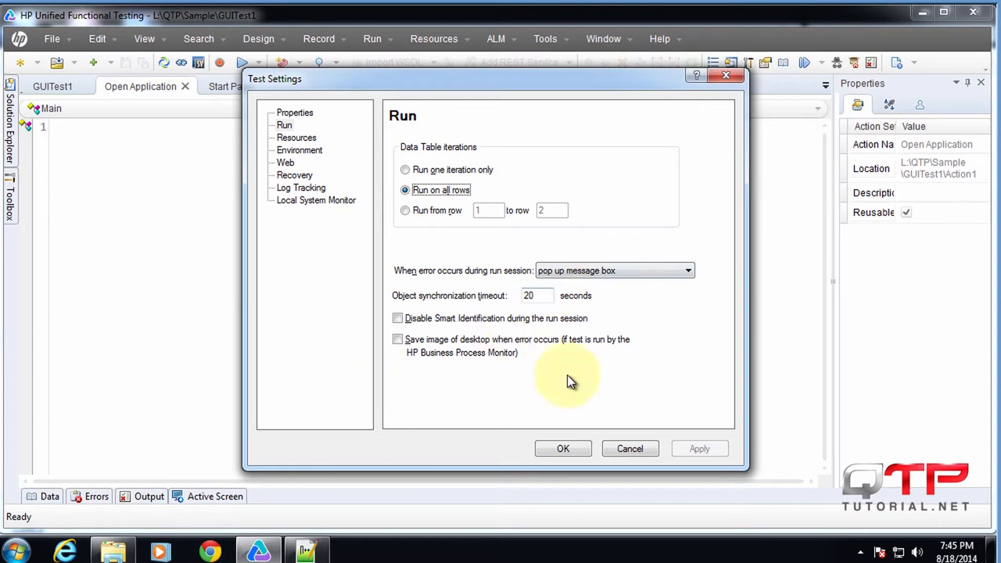
mouse_move(422, 263)
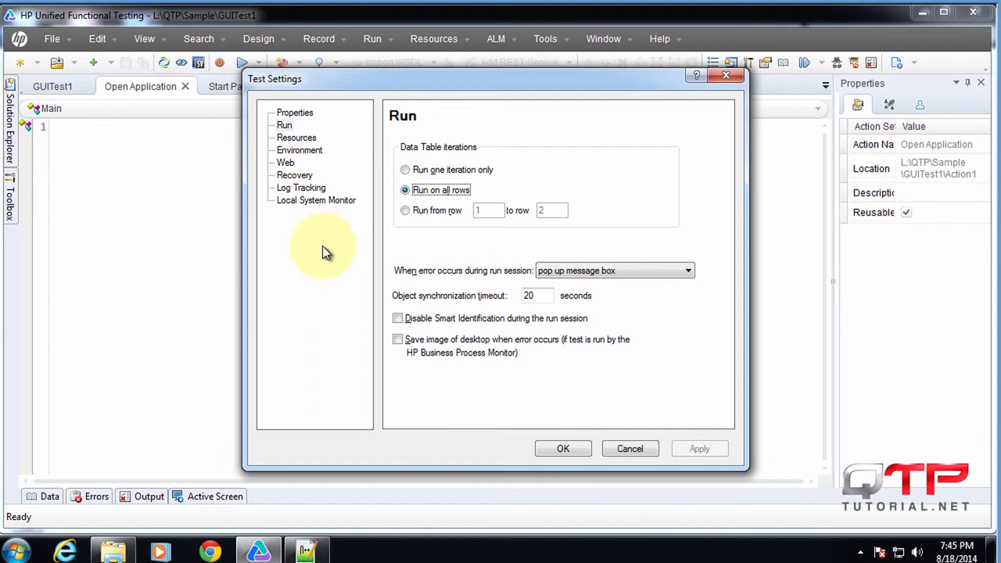
mouse_move(479, 248)
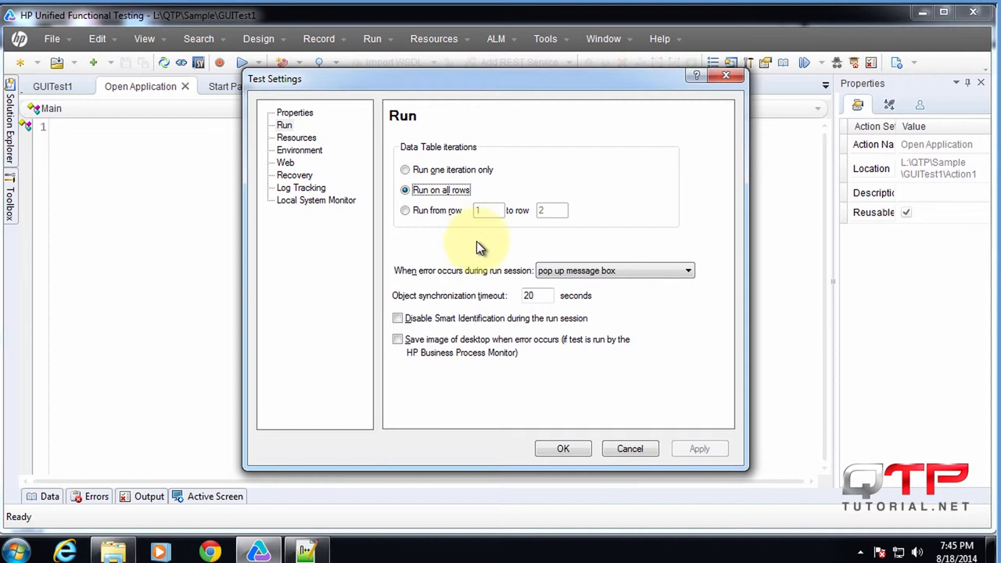
mouse_move(483, 257)
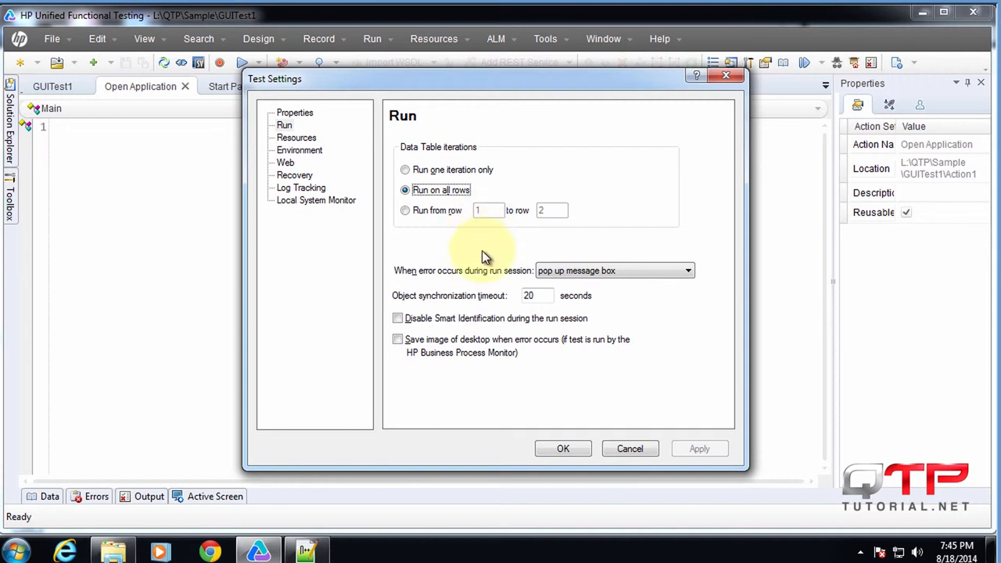
mouse_move(431, 217)
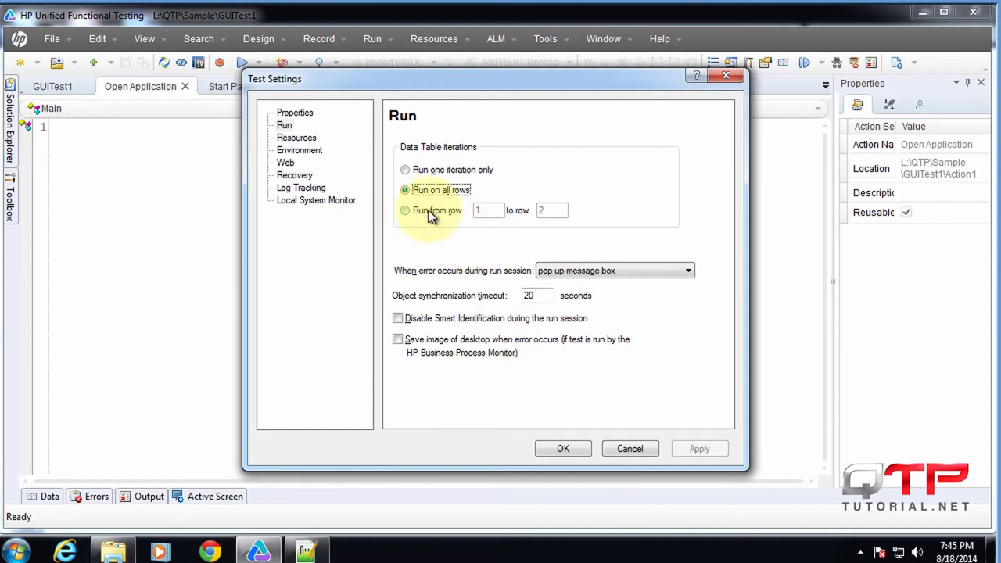
mouse_move(587, 248)
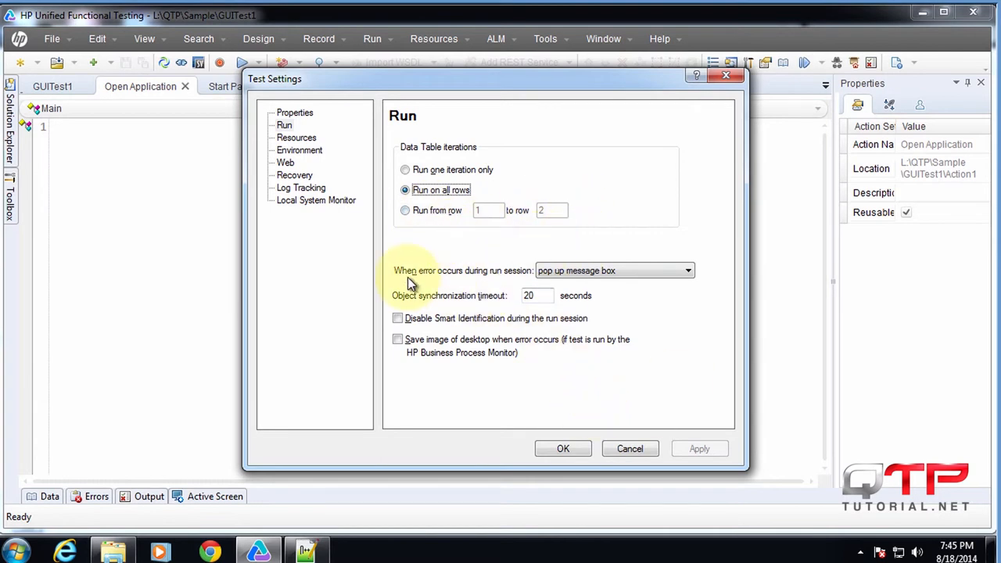
mouse_move(446, 285)
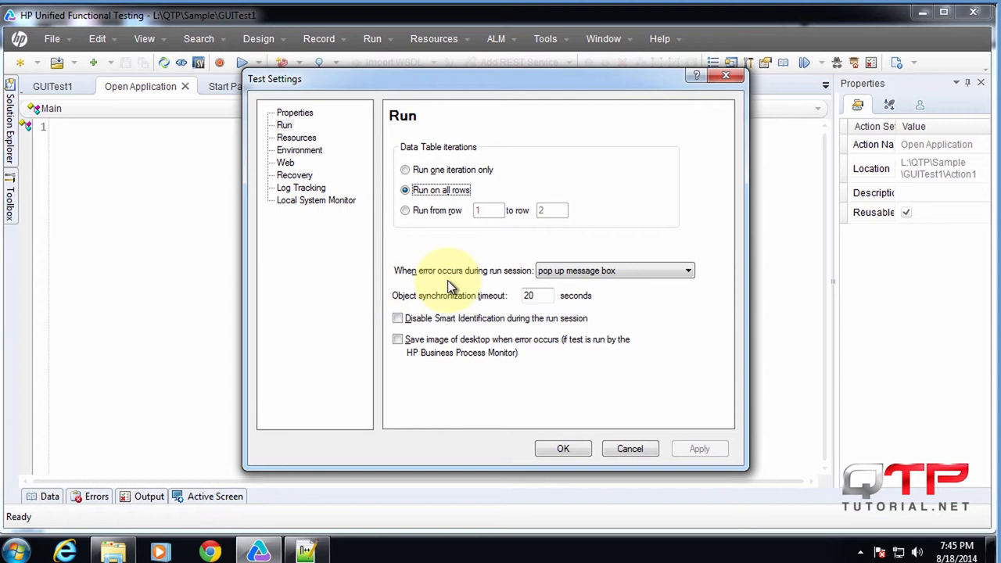
mouse_move(596, 303)
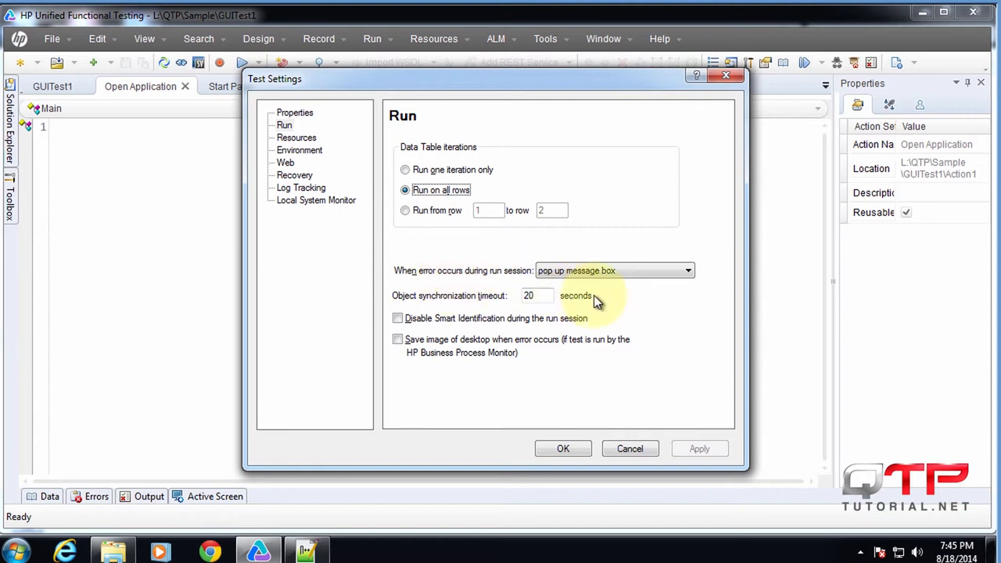
mouse_move(633, 321)
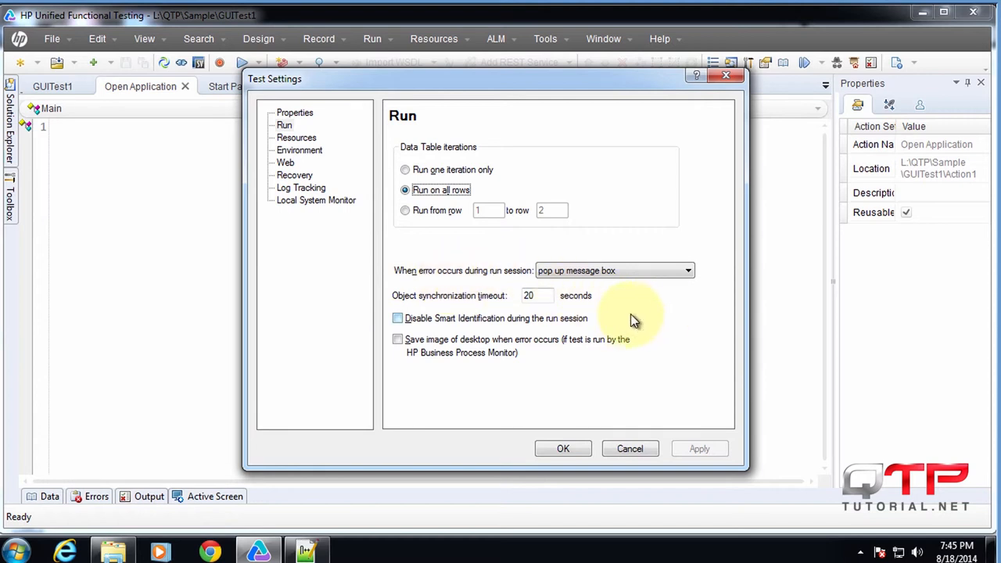
mouse_move(649, 321)
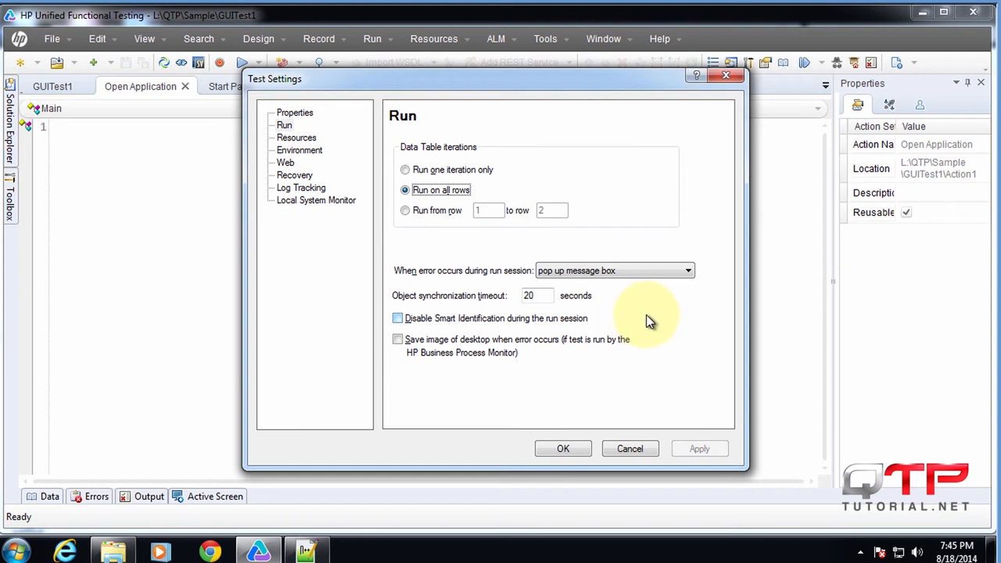
mouse_move(837, 291)
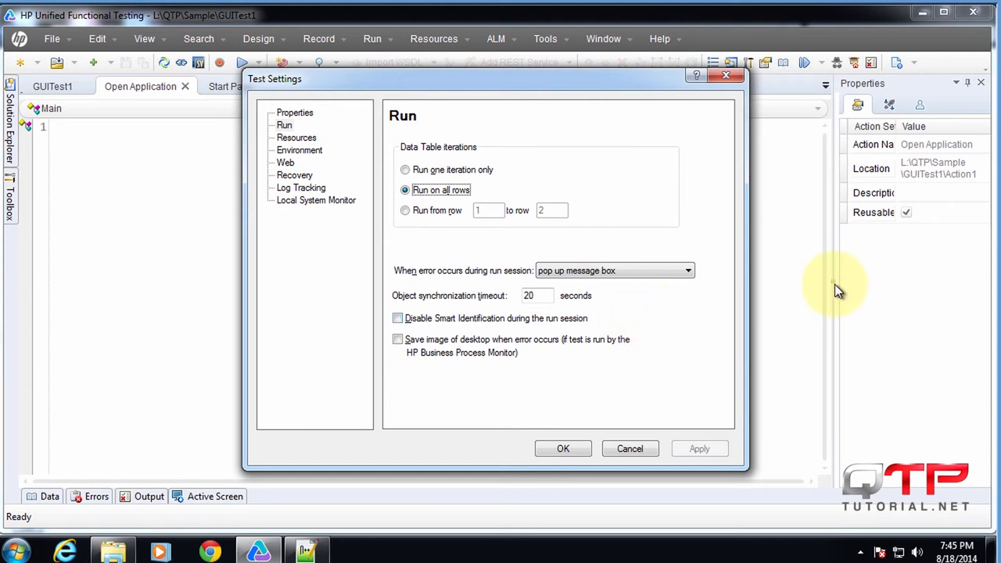
mouse_move(810, 294)
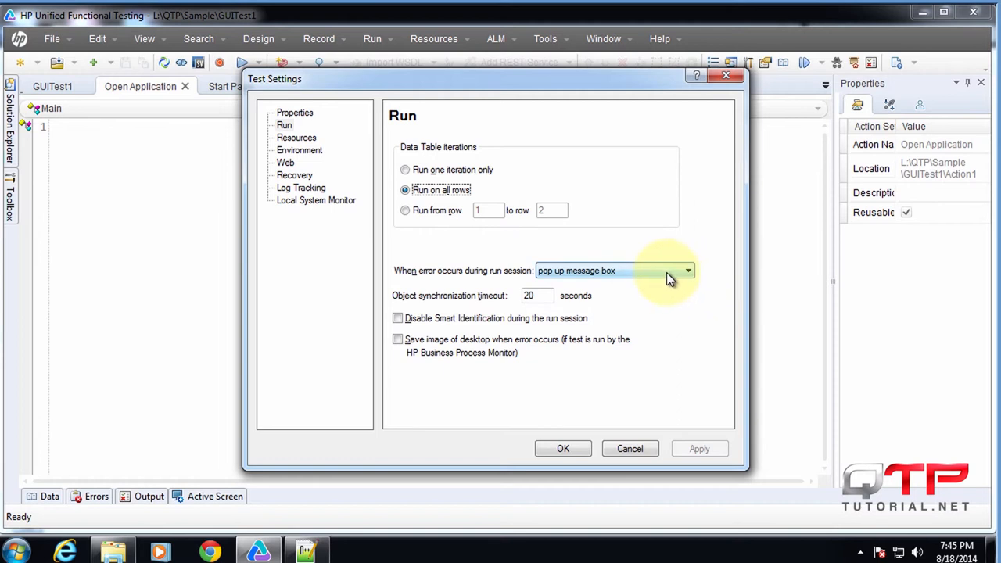
mouse_move(663, 274)
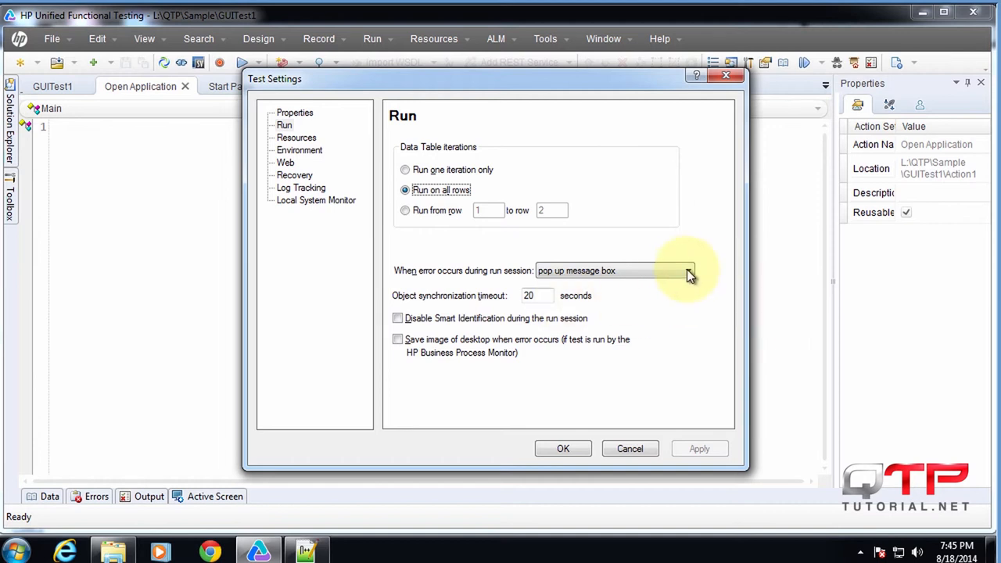
mouse_move(687, 275)
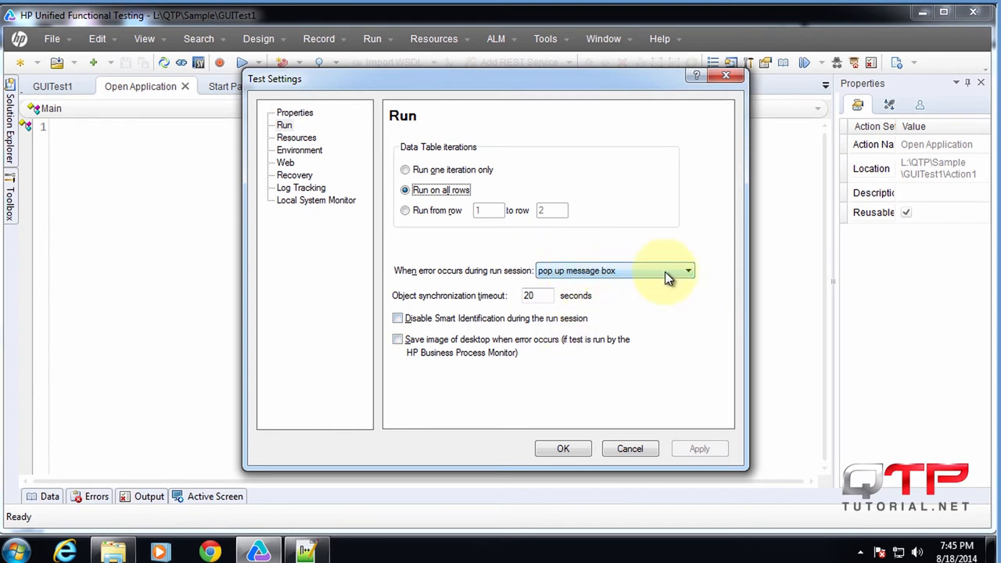
Step: List the choices for 'When error occurs during run session'
left_click(688, 269)
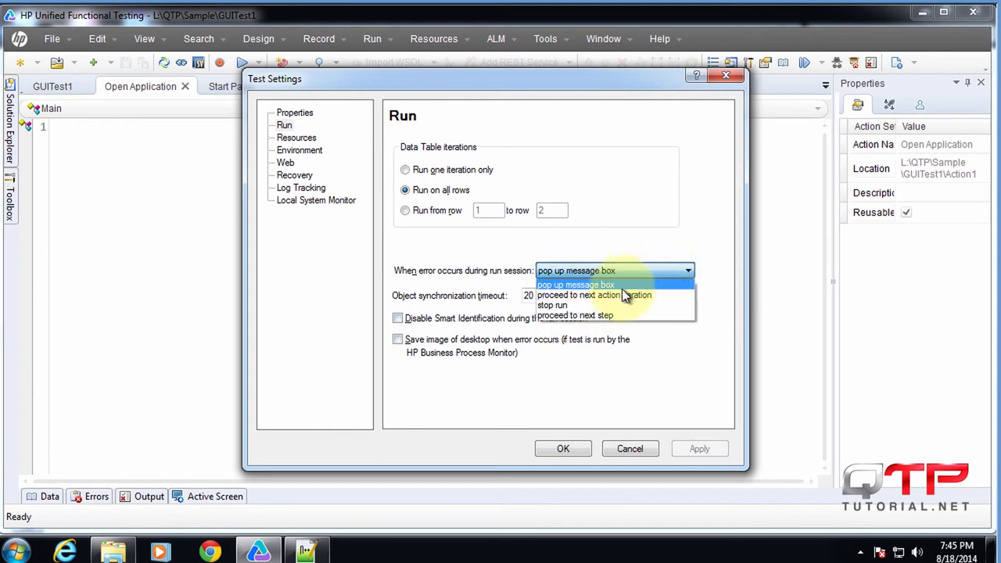
mouse_move(582, 295)
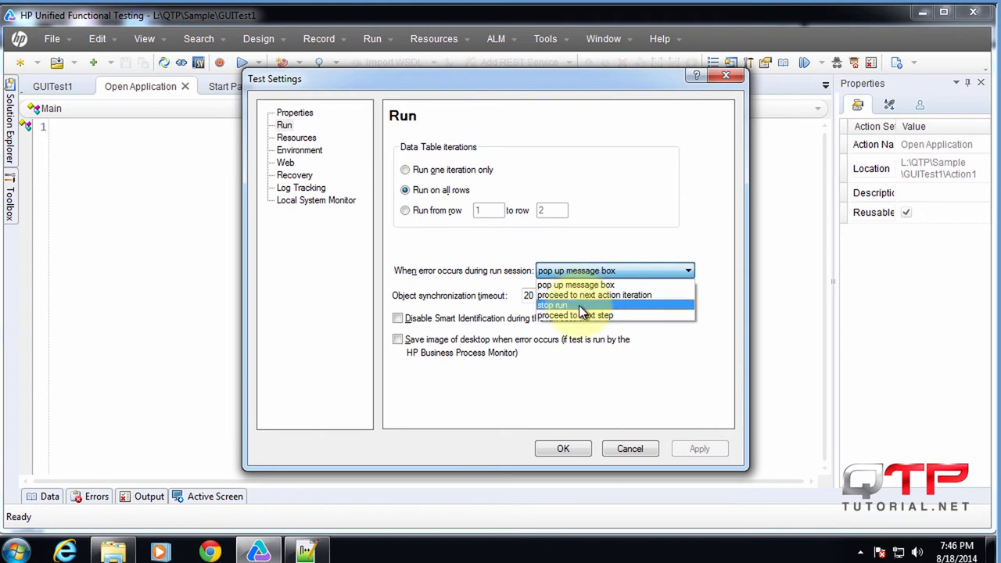
mouse_move(582, 316)
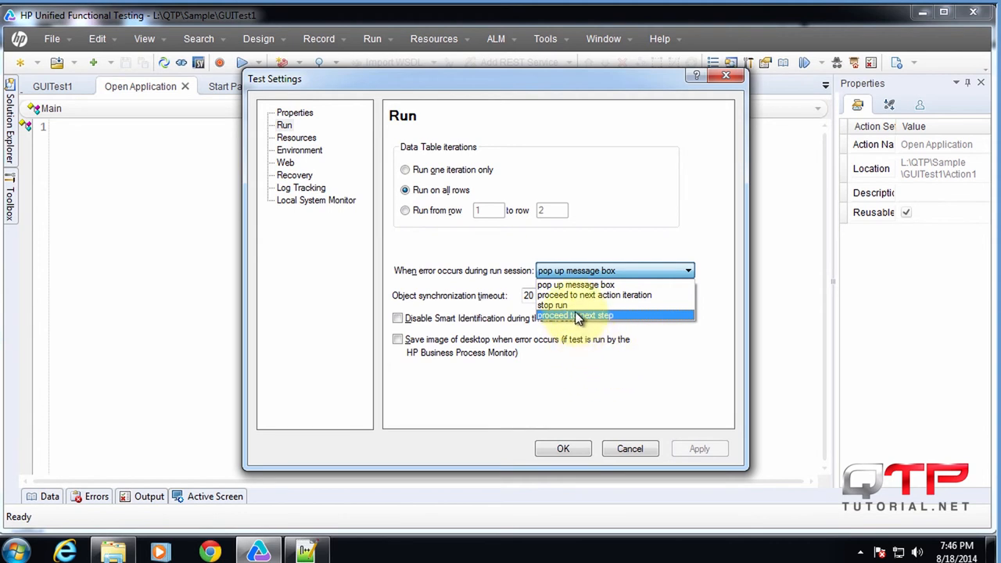
mouse_move(571, 324)
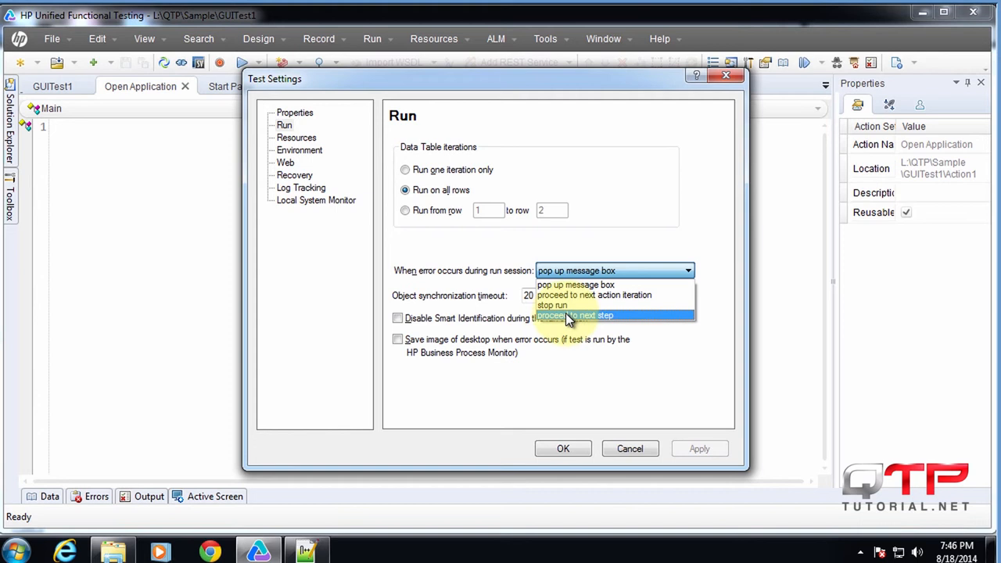
mouse_move(582, 321)
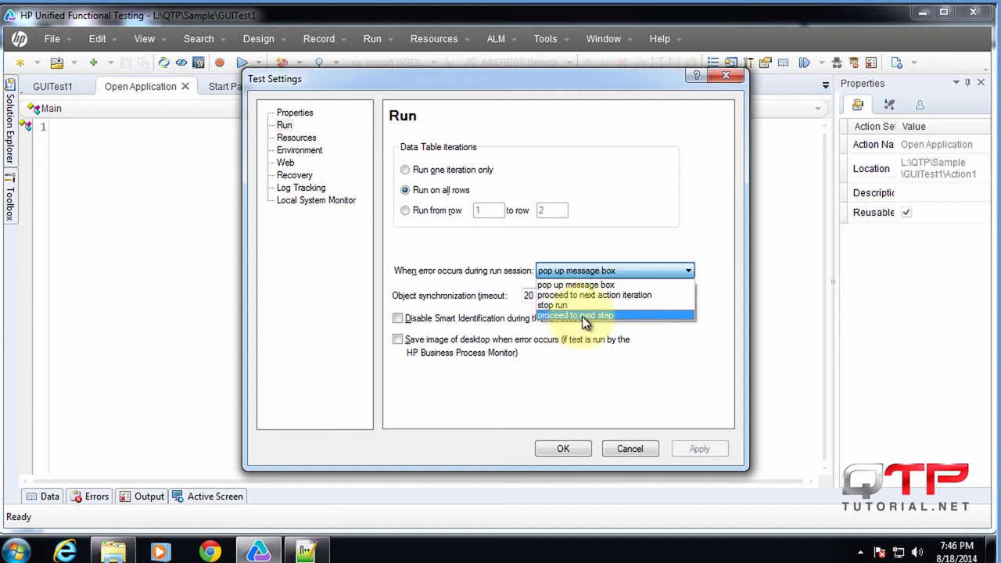
mouse_move(580, 322)
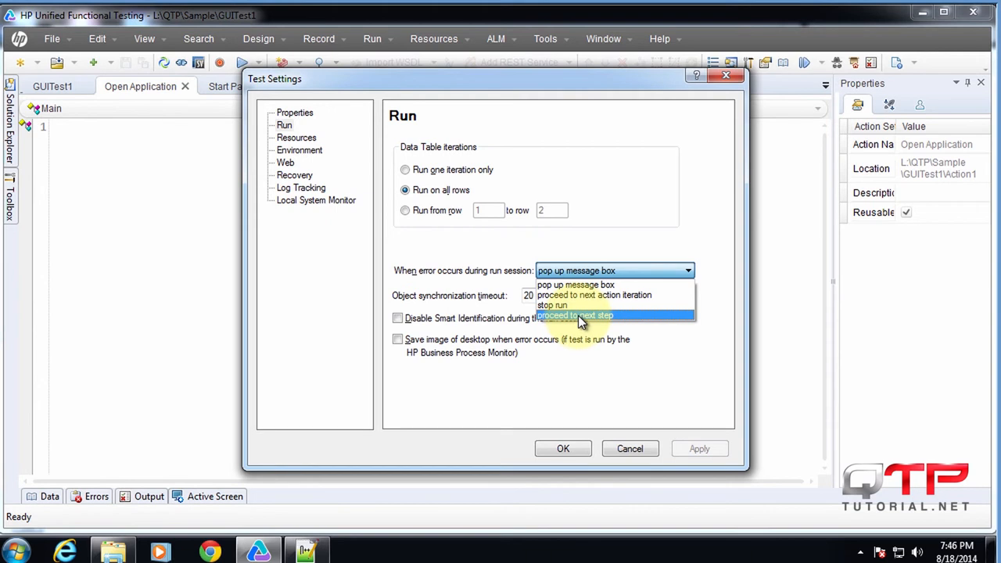
mouse_move(575, 285)
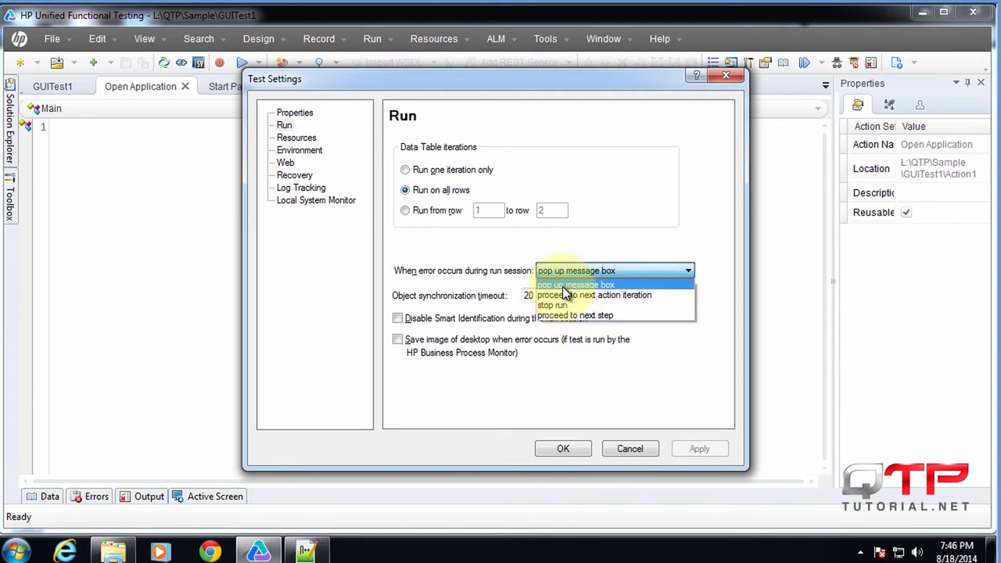
mouse_move(563, 314)
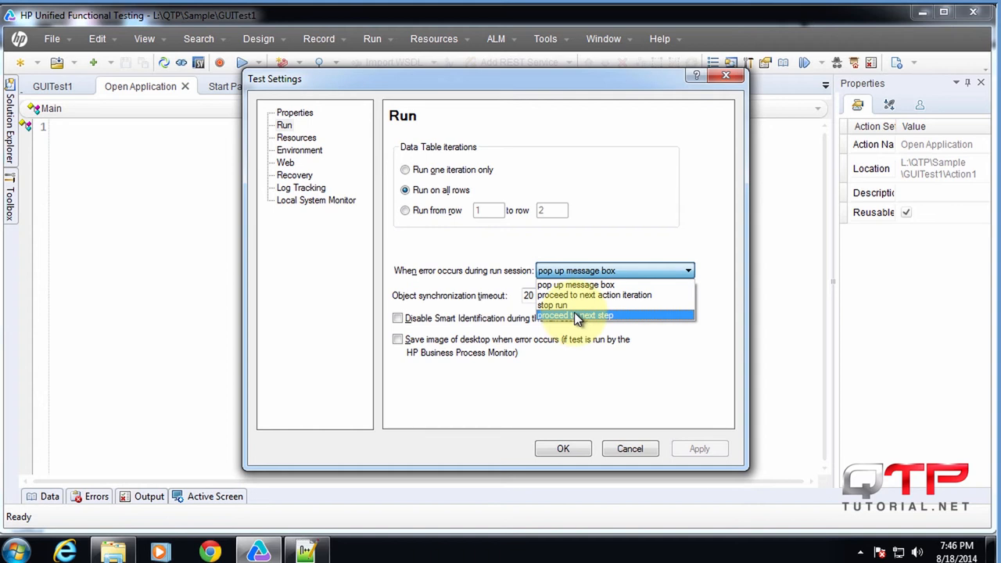
mouse_move(587, 319)
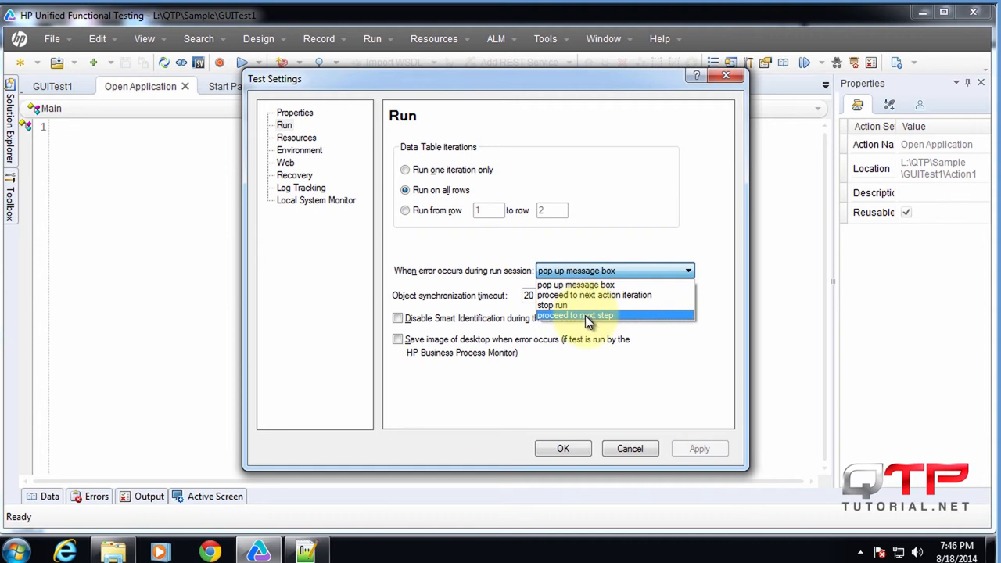
Step: Keep 'pop up message box' as the run-session error response
left_click(576, 285)
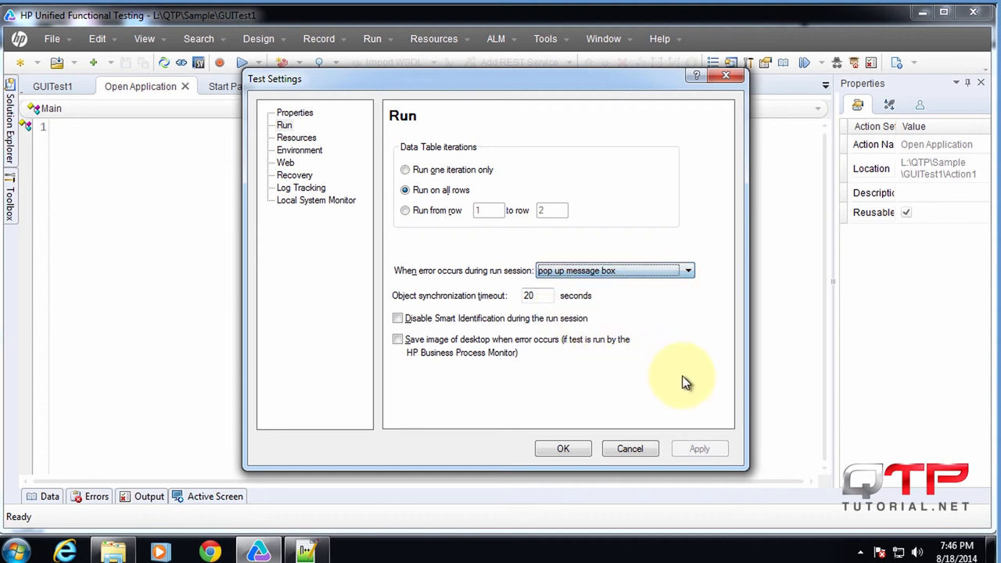
left_click(535, 296)
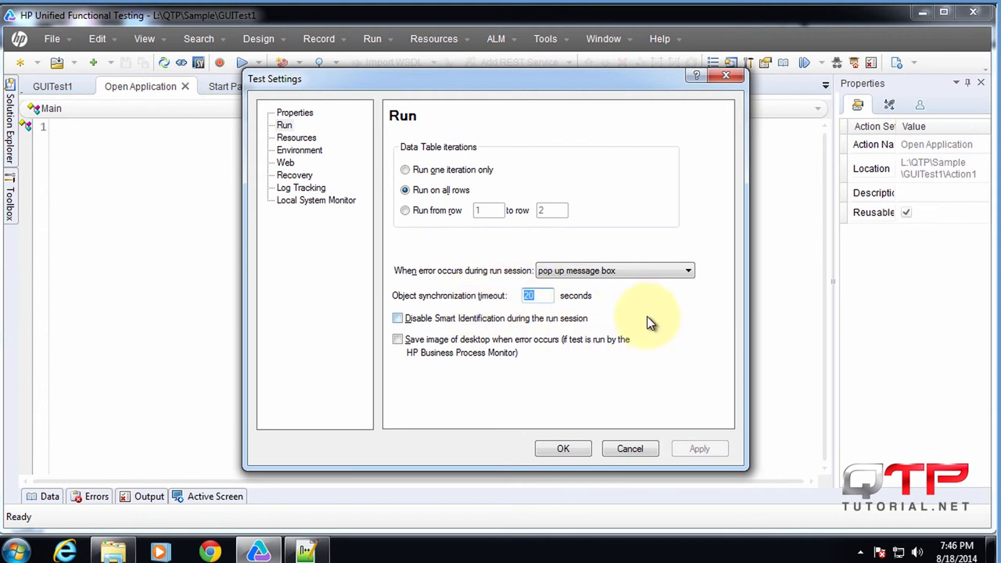
left_click(397, 319)
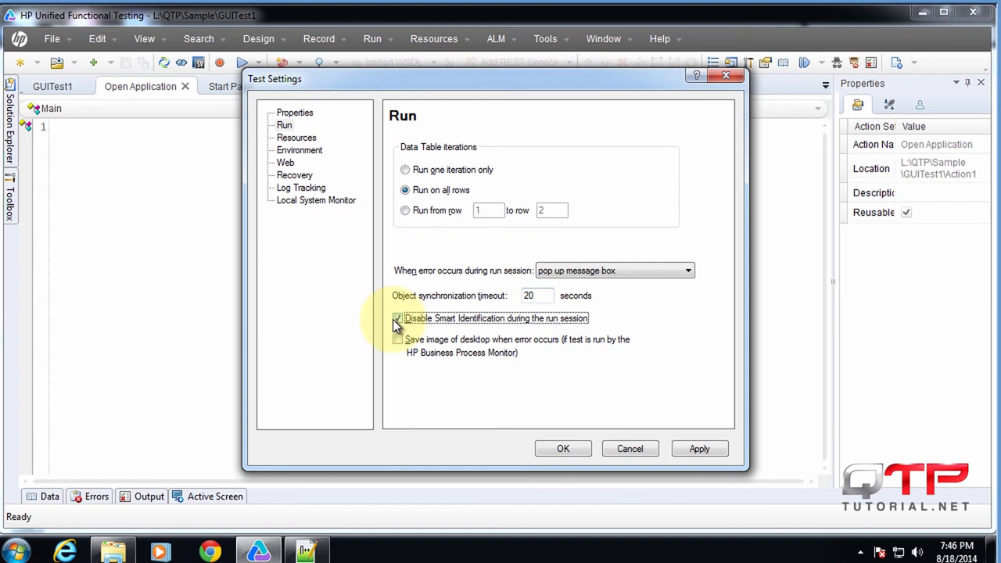
left_click(397, 320)
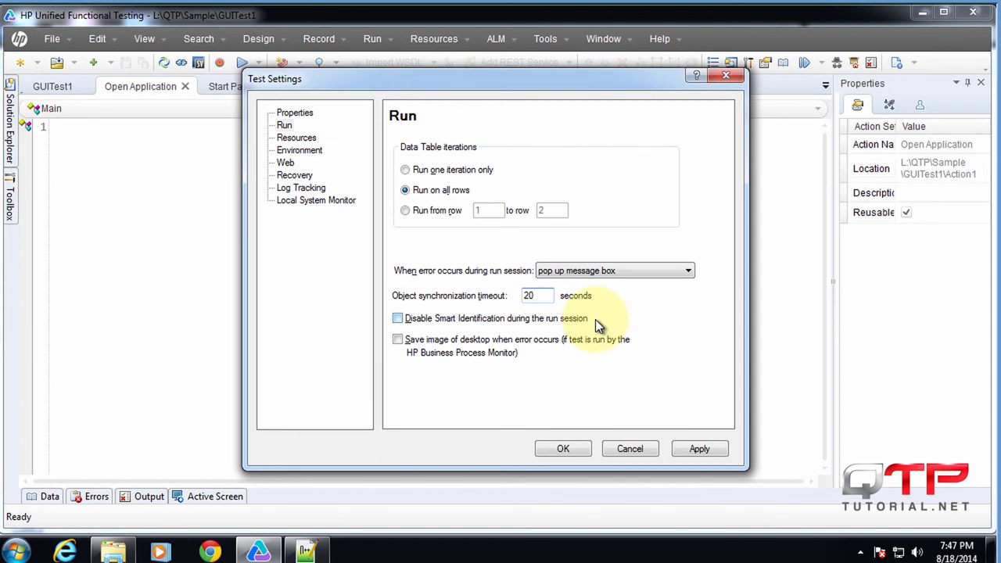
mouse_move(385, 320)
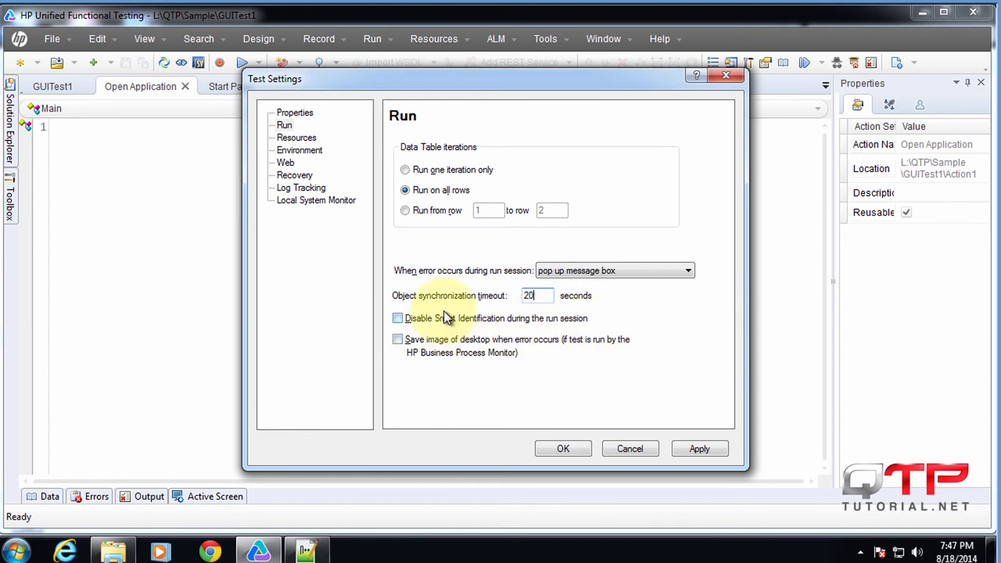
mouse_move(462, 324)
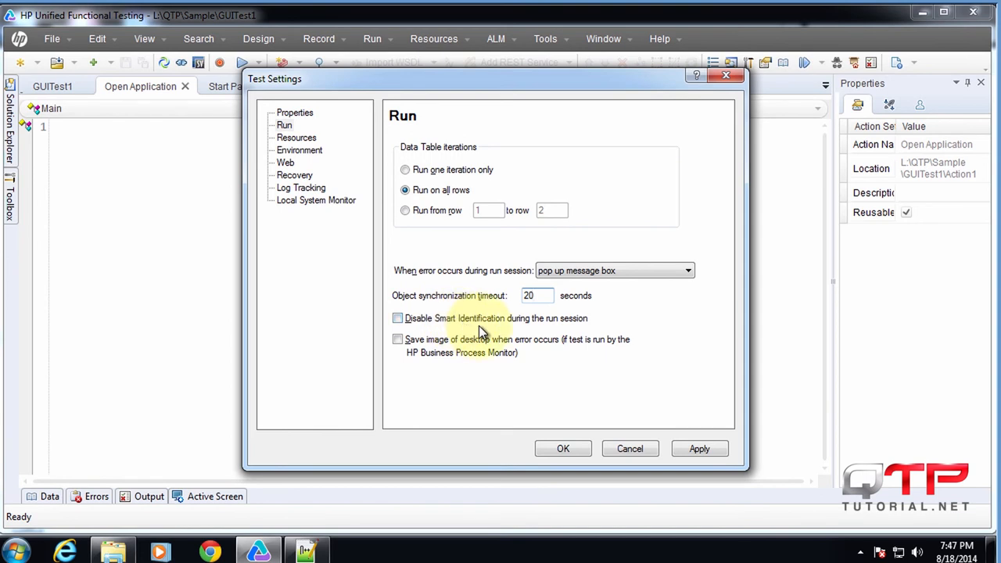
mouse_move(492, 332)
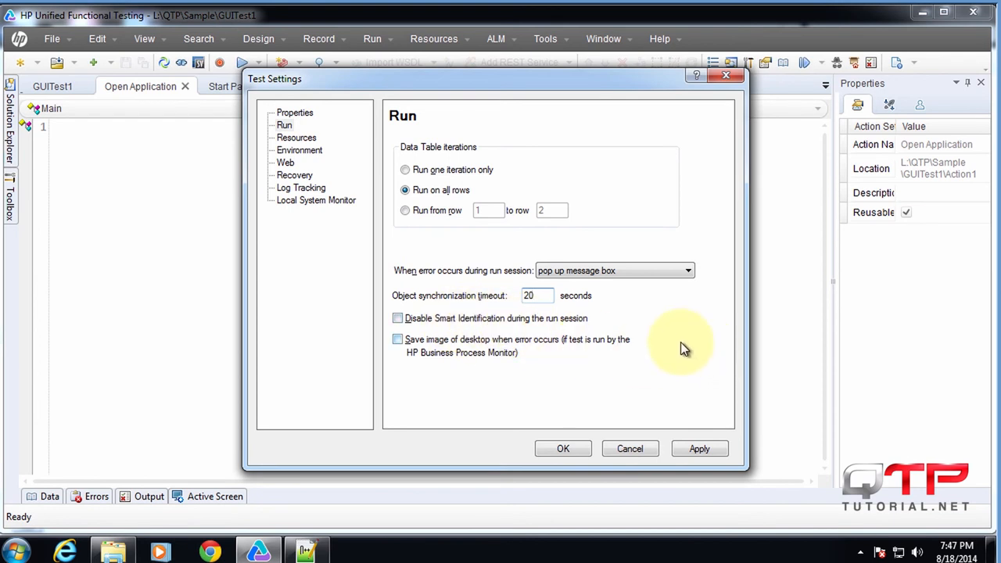
mouse_move(679, 358)
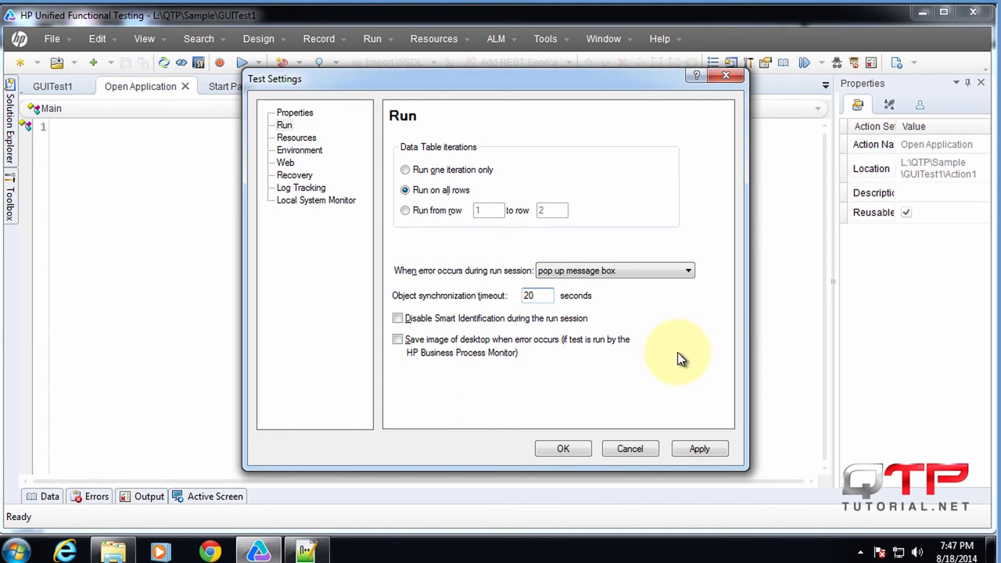
mouse_move(688, 360)
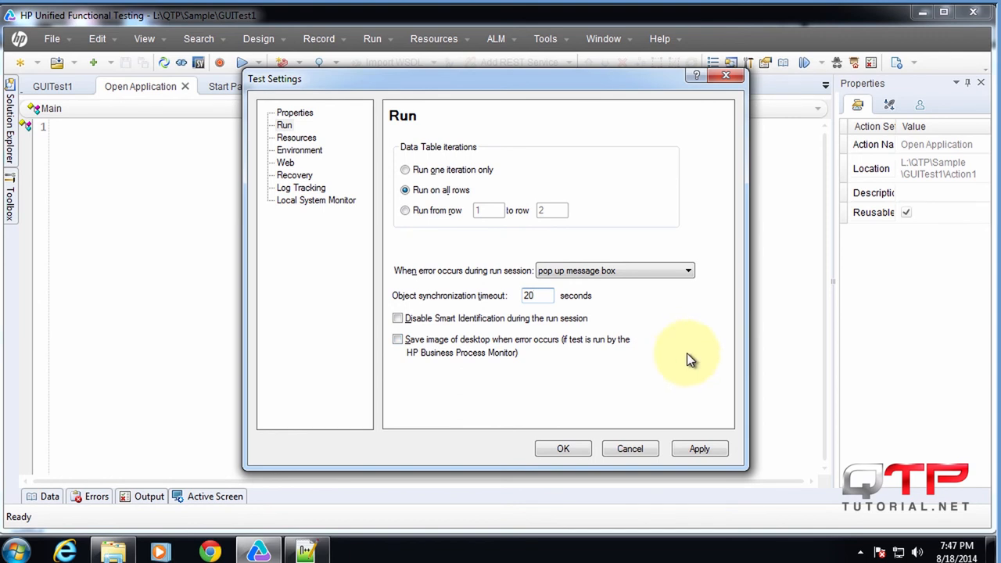
mouse_move(701, 376)
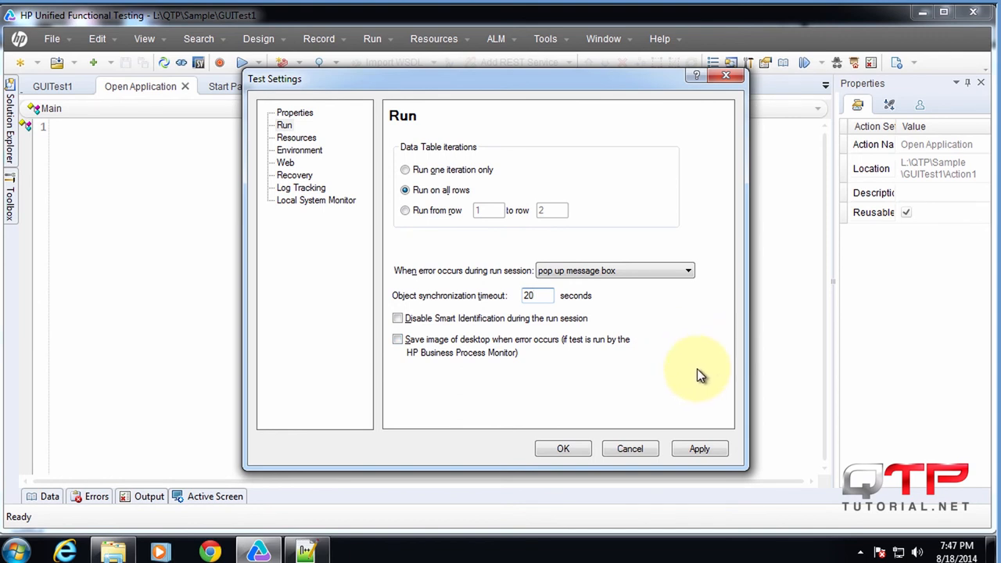
Step: Turn on 'Disable Smart Identification during the run session'
left_click(397, 319)
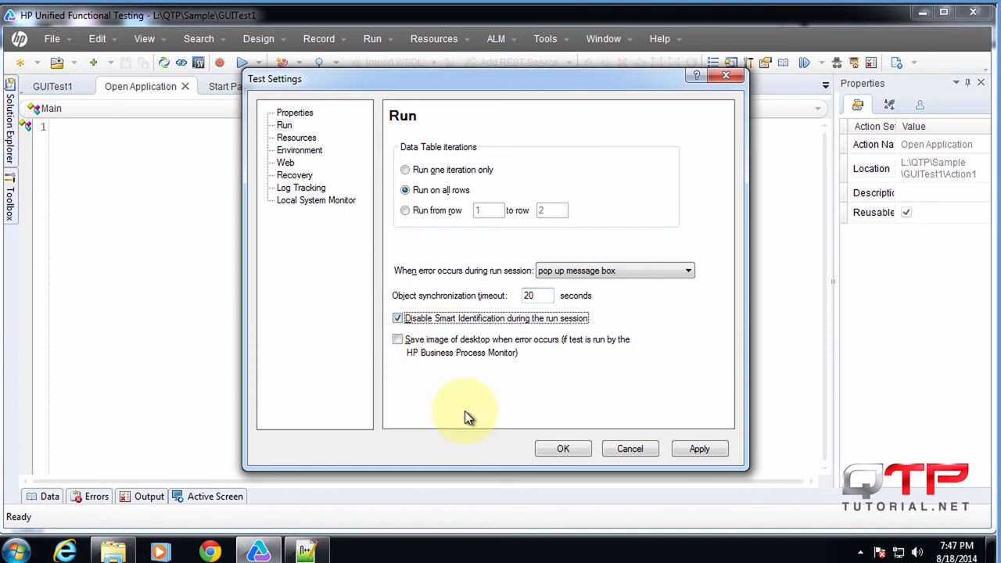
mouse_move(473, 367)
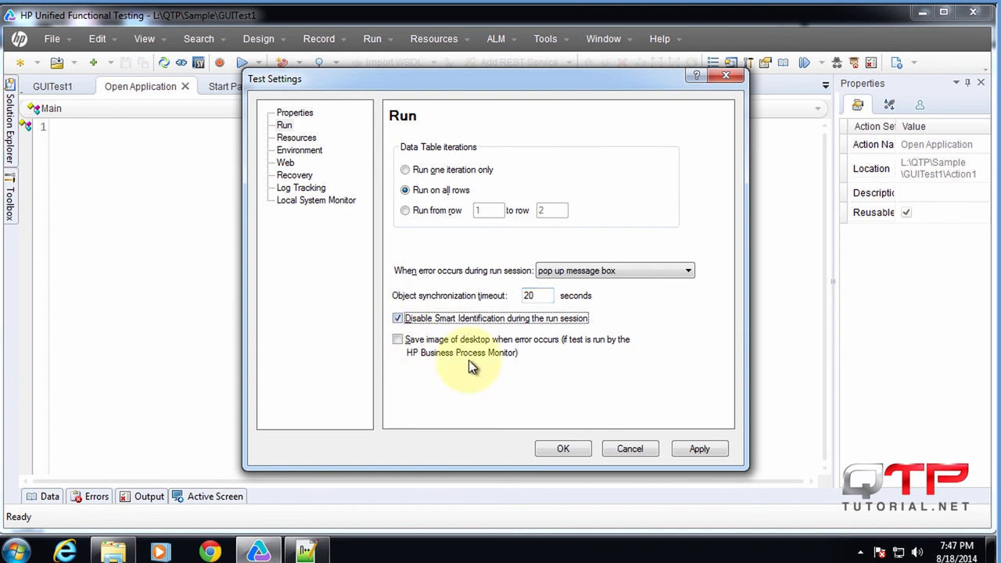
mouse_move(551, 447)
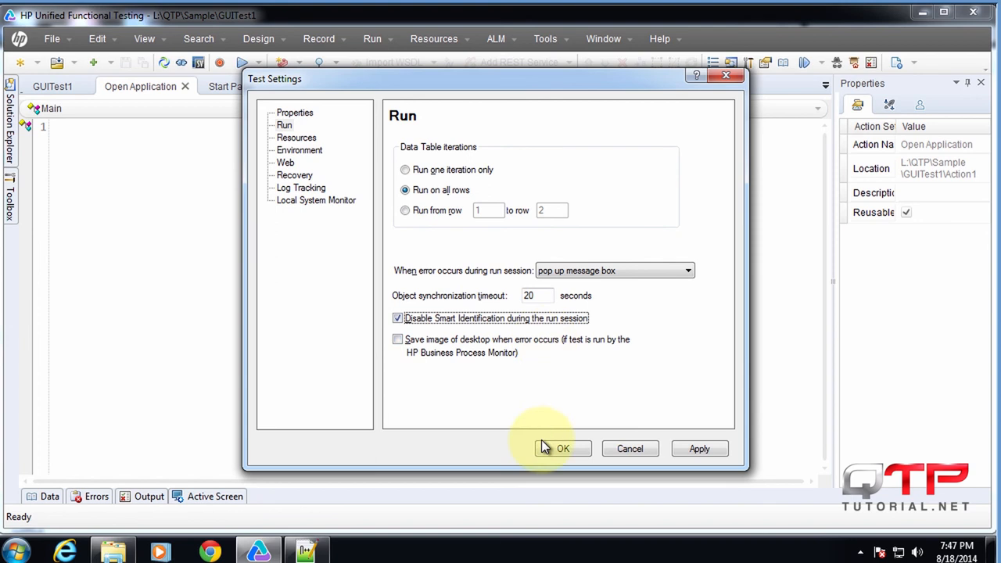
mouse_move(431, 352)
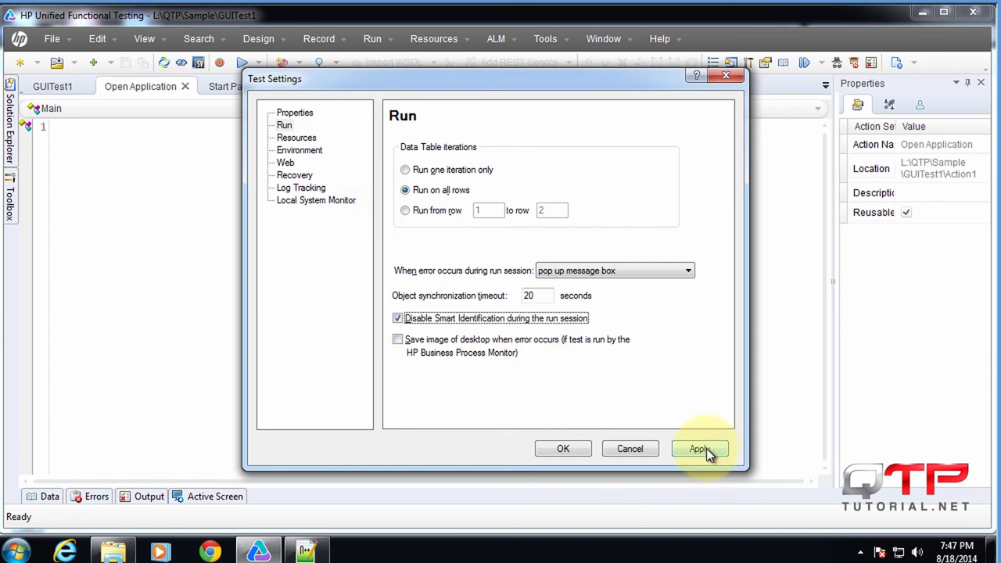
mouse_move(751, 446)
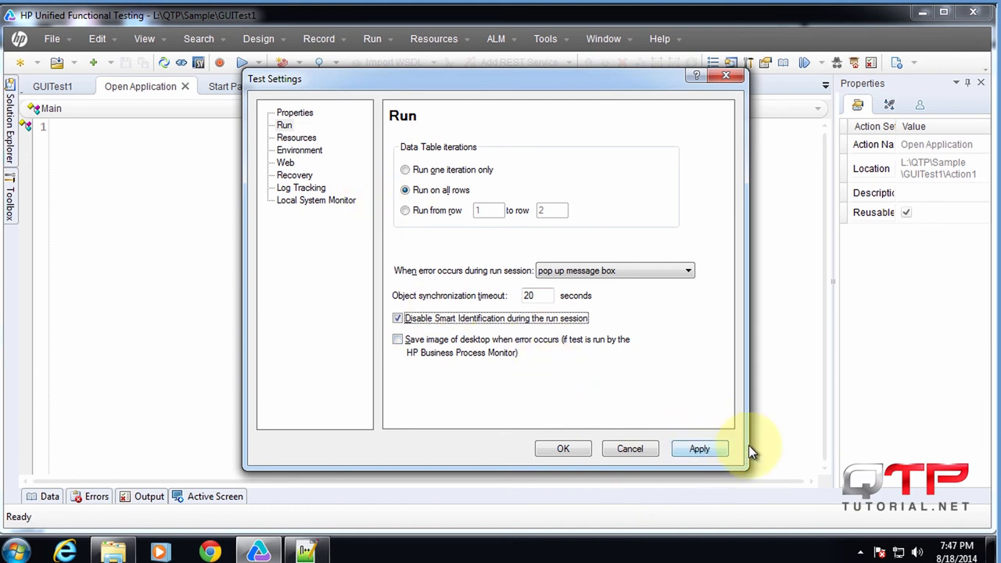